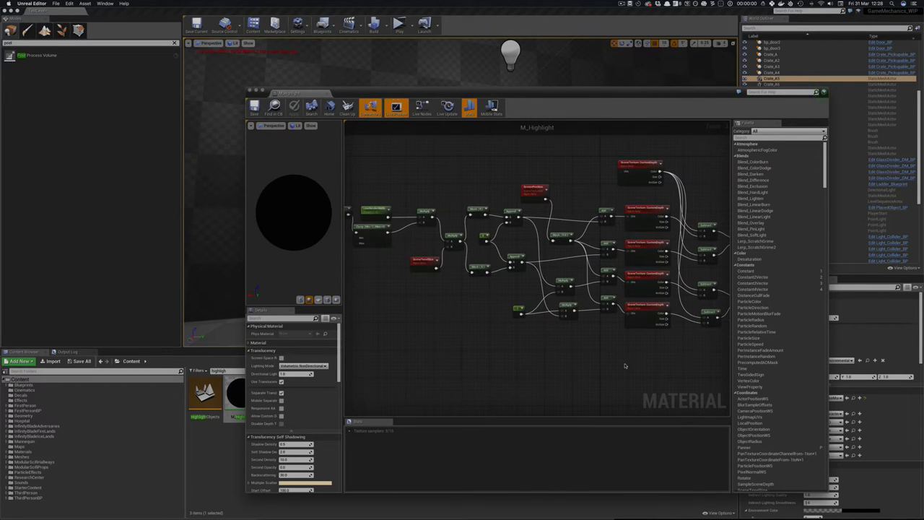
mouse_move(620, 366)
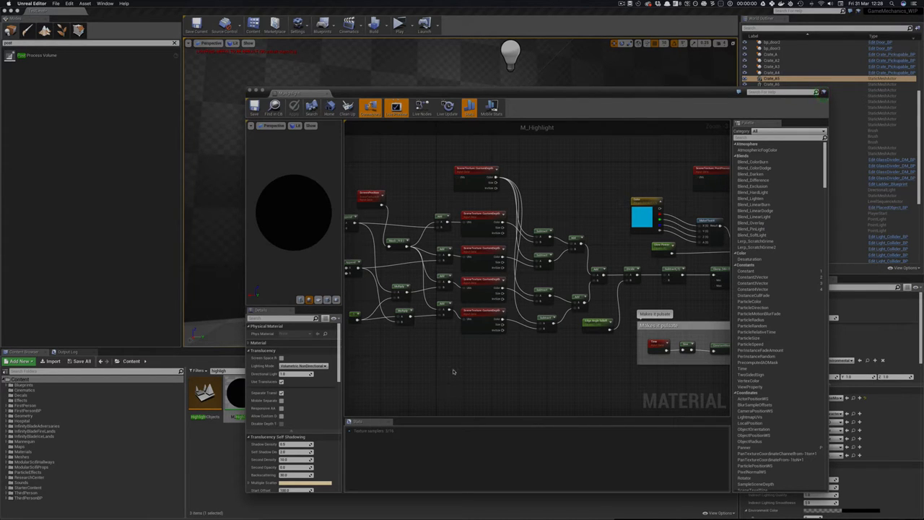
mouse_move(609, 249)
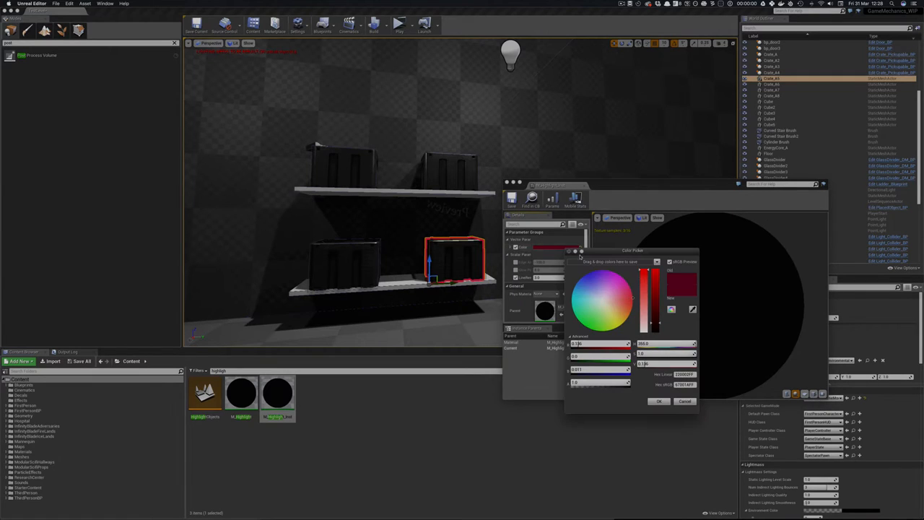
Pick a dark red outline colour for the highlight material instance.
click(587, 281)
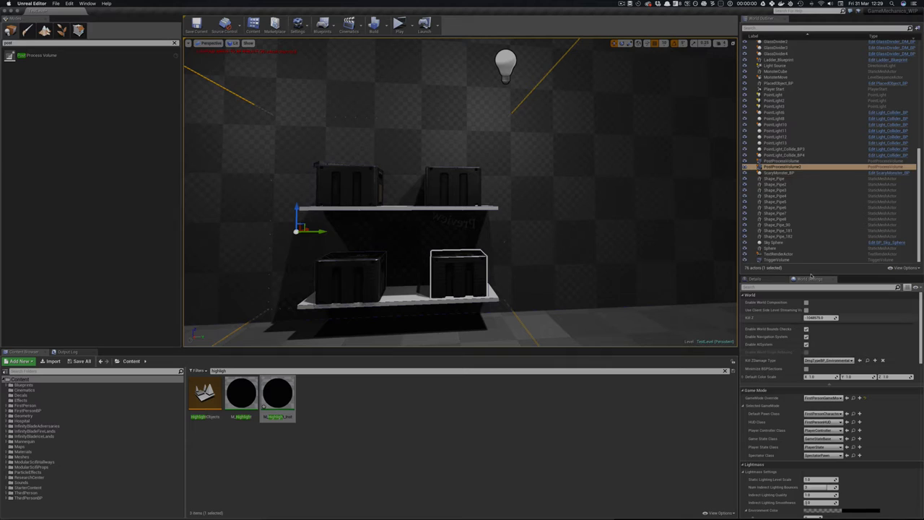
Select the box on the lower-right shelf for editing.
click(755, 279)
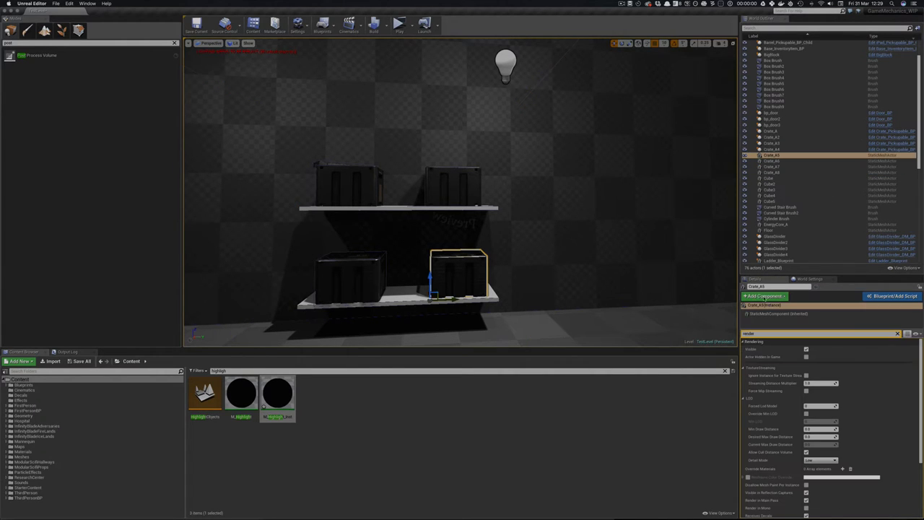
Enable Render CustomDepth Pass for the lower-right box in its Rendering details.
scroll(down, 3)
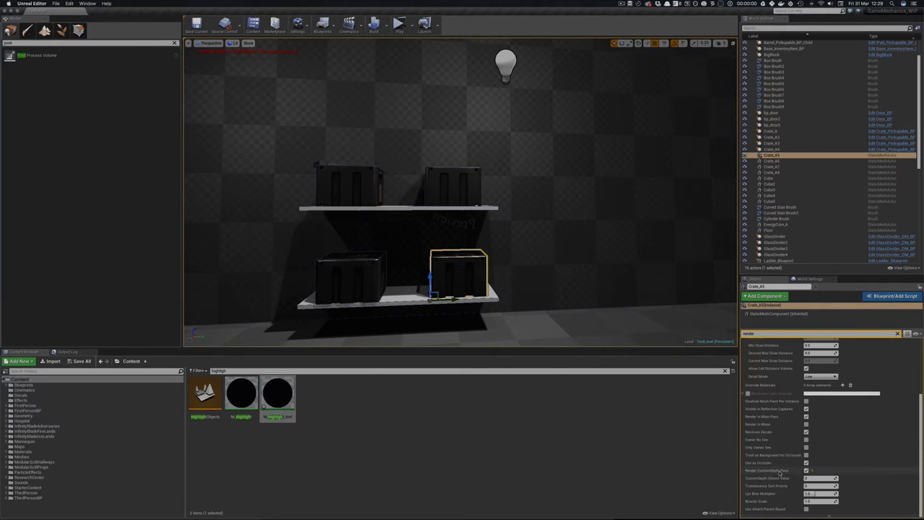
mouse_move(806, 471)
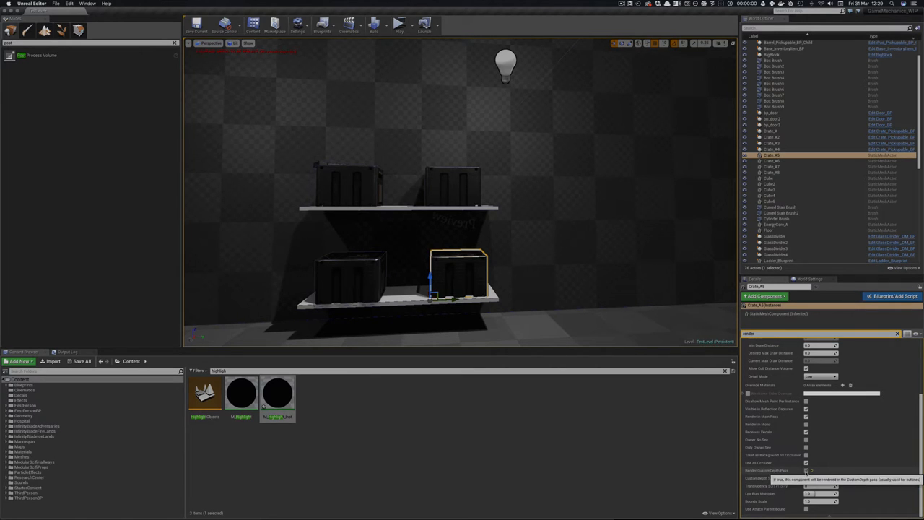
click(806, 471)
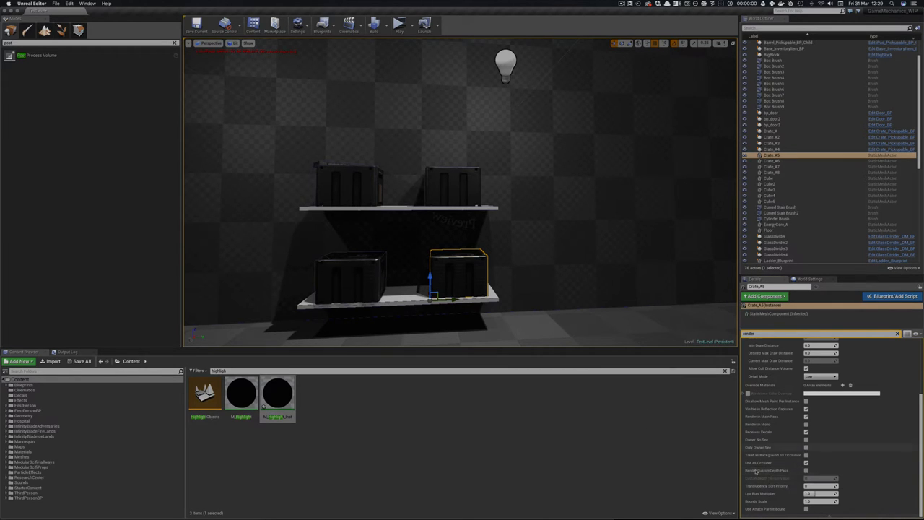
click(805, 470)
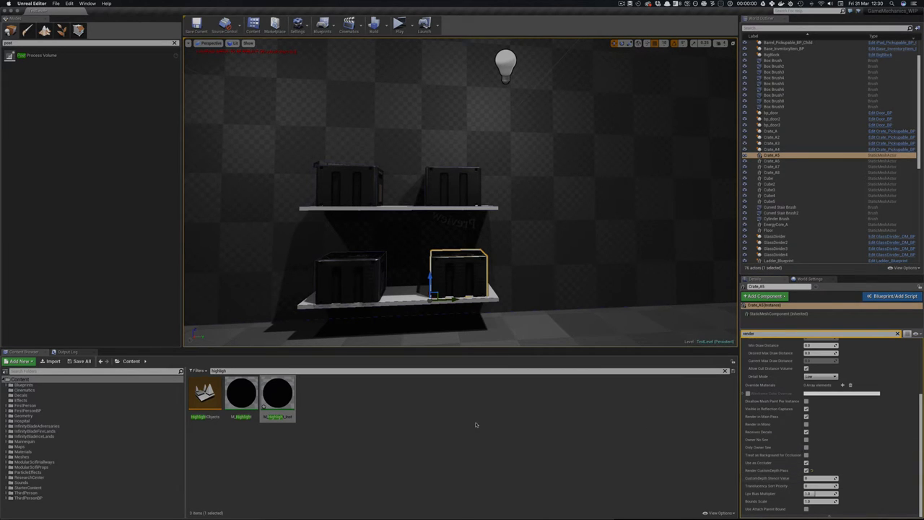
mouse_move(398, 24)
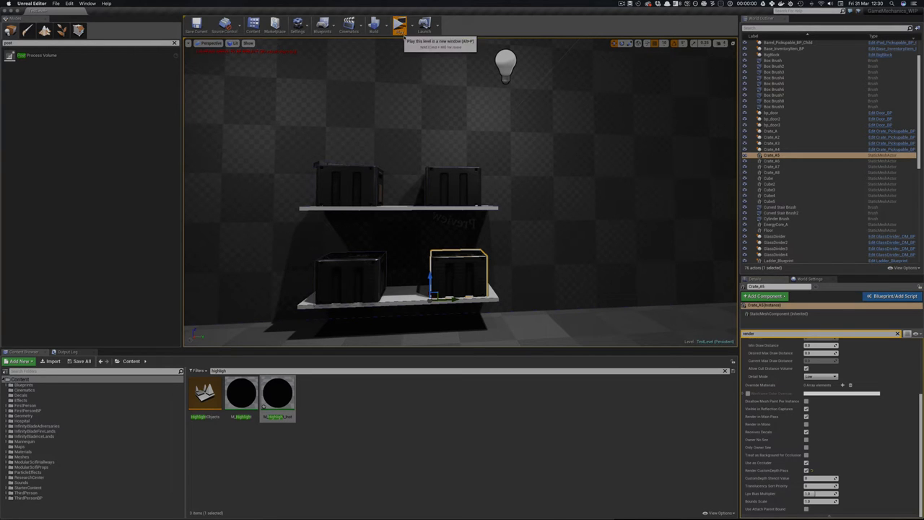
Play the level to preview the outline, then return to the Blueprints folder.
click(400, 23)
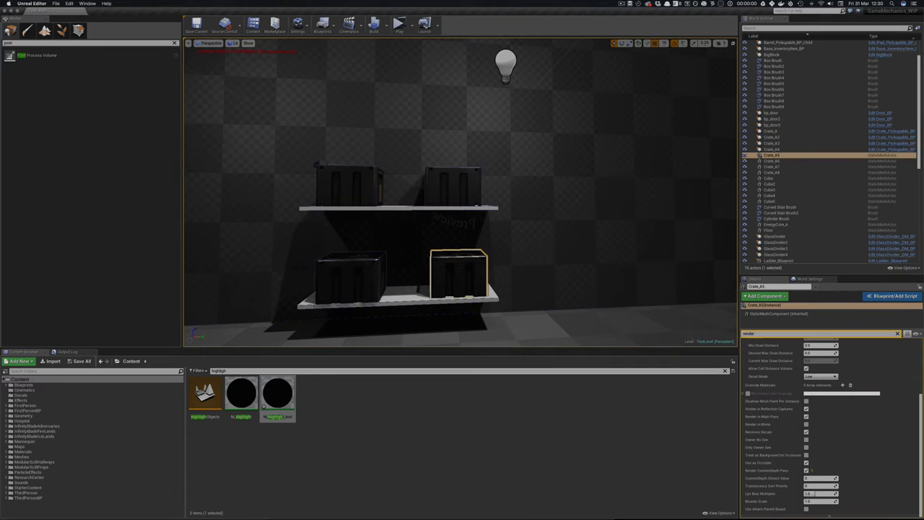
click(28, 410)
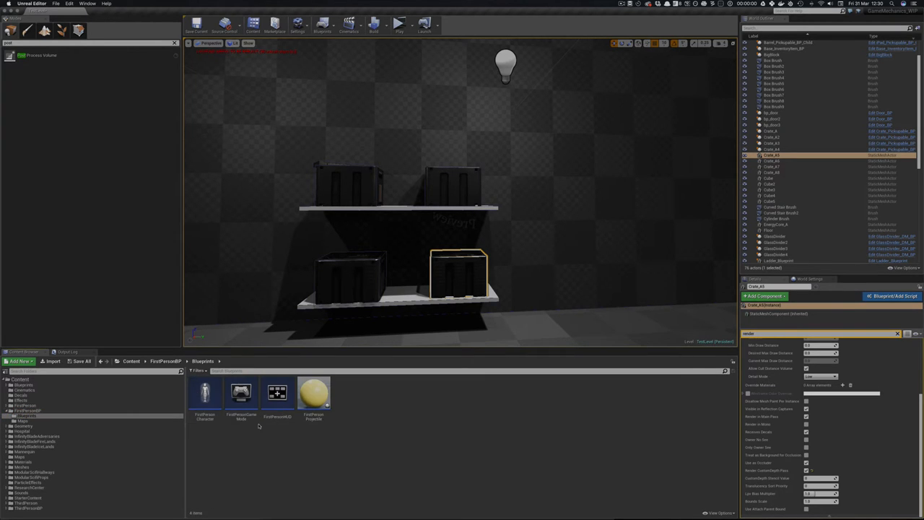
Open the FirstPersonCharacter blueprint and bring its editor window forward.
double_click(205, 395)
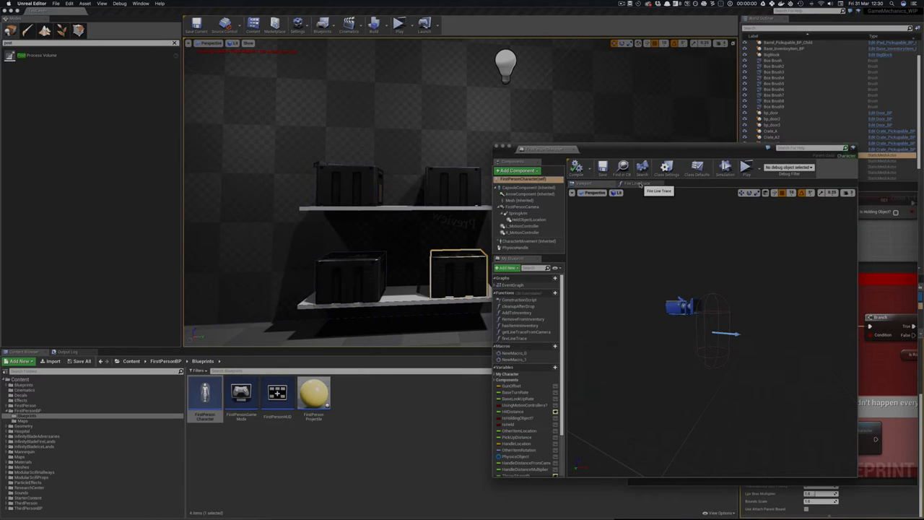
mouse_move(214, 11)
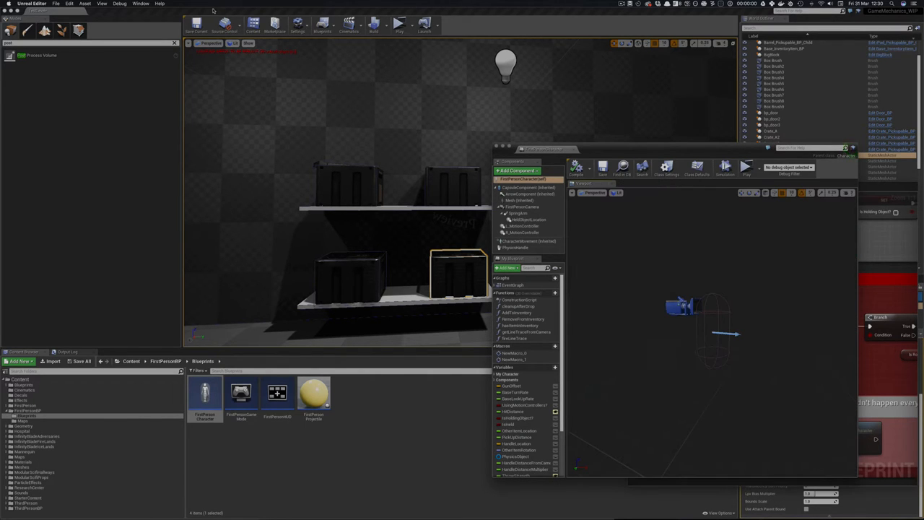
click(141, 3)
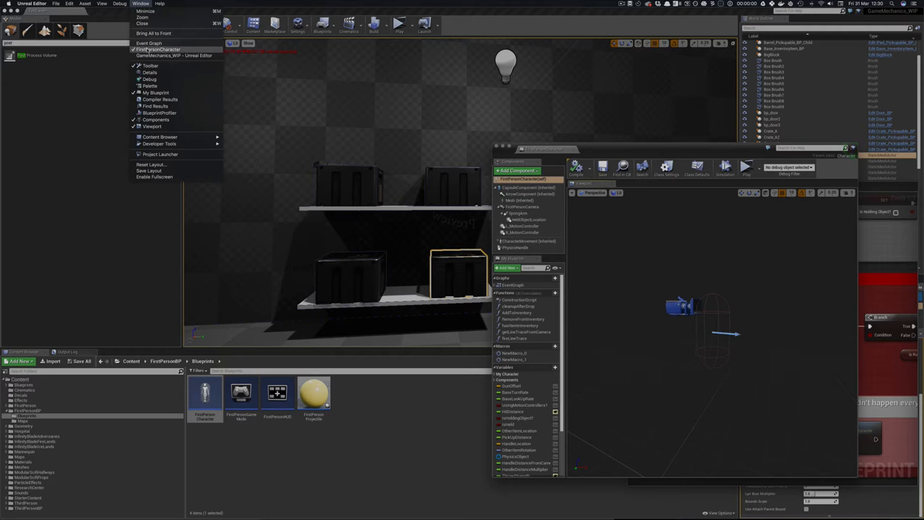
click(148, 44)
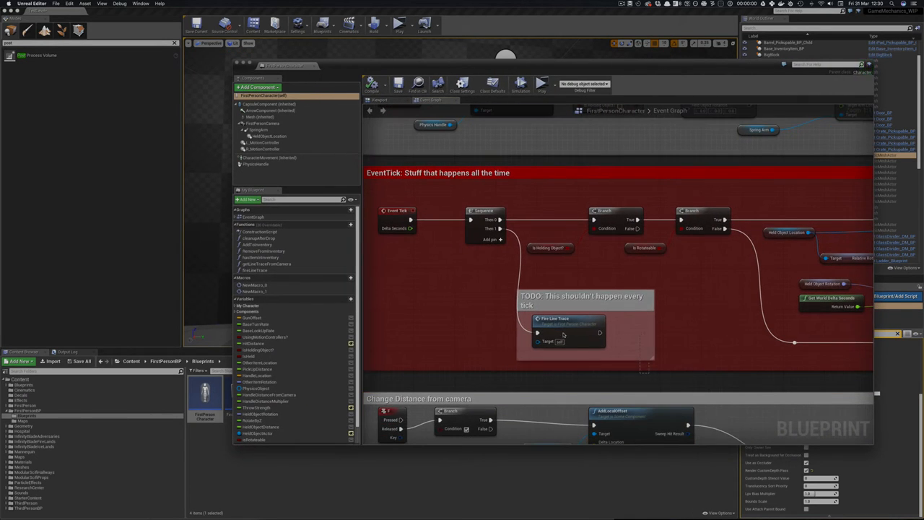
mouse_move(397, 211)
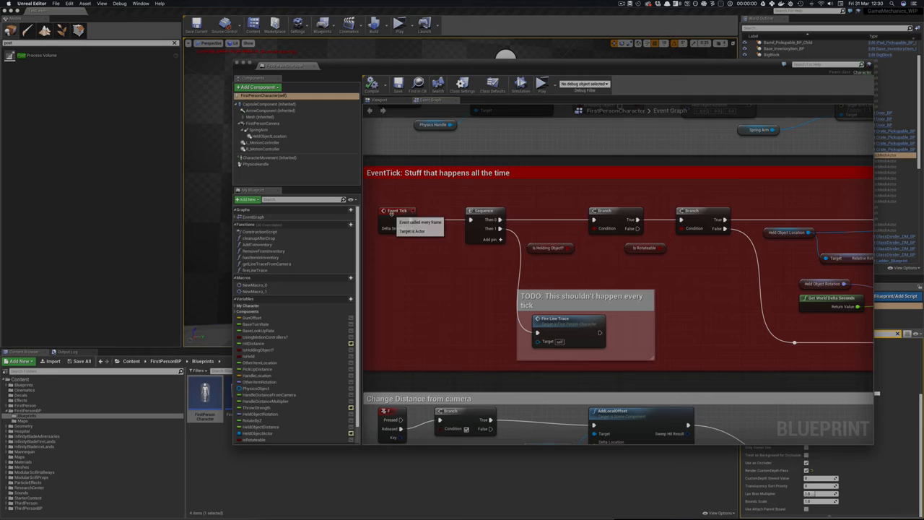
mouse_move(646, 215)
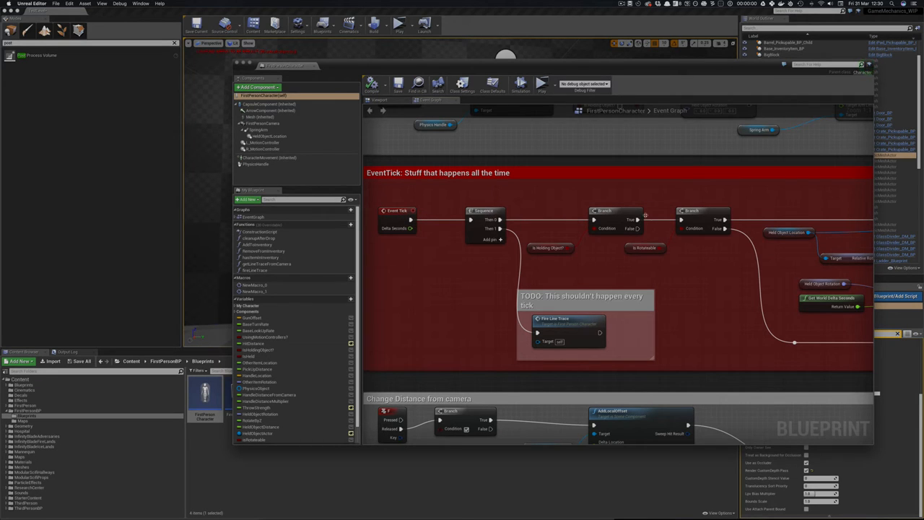
mouse_move(552, 249)
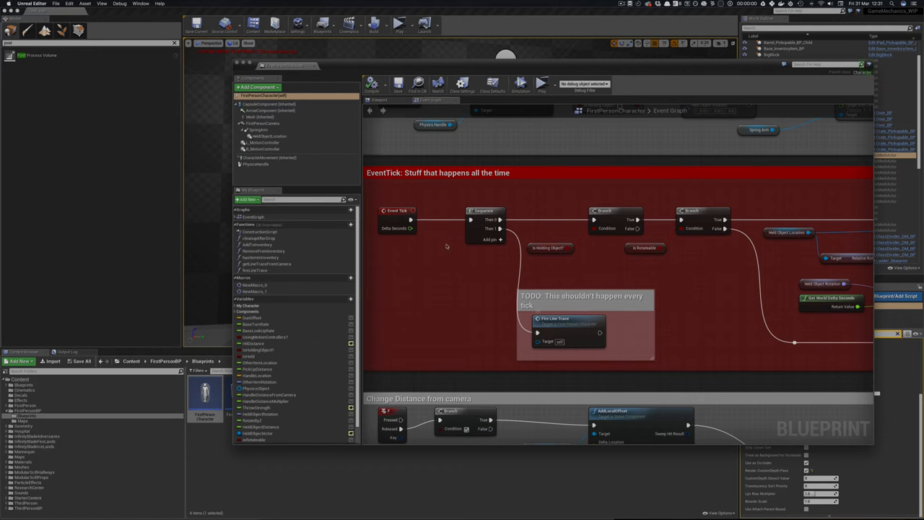
mouse_move(570, 324)
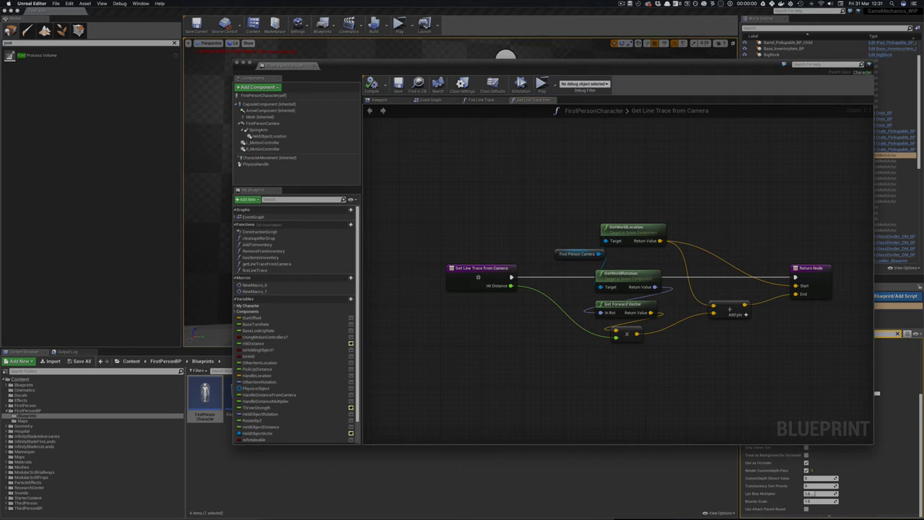
Pan the Get Line Trace From Camera graph to review the camera rotation and forward-vector nodes.
drag(506, 190, 735, 352)
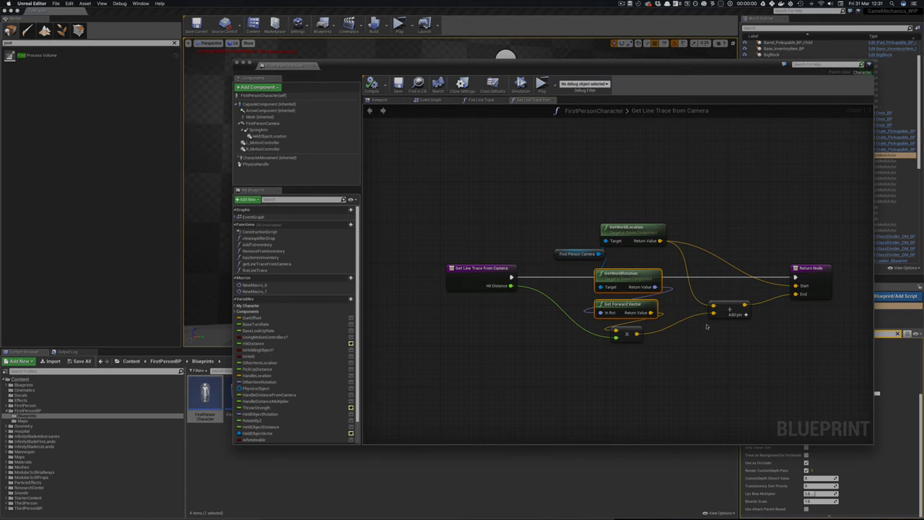
mouse_move(788, 303)
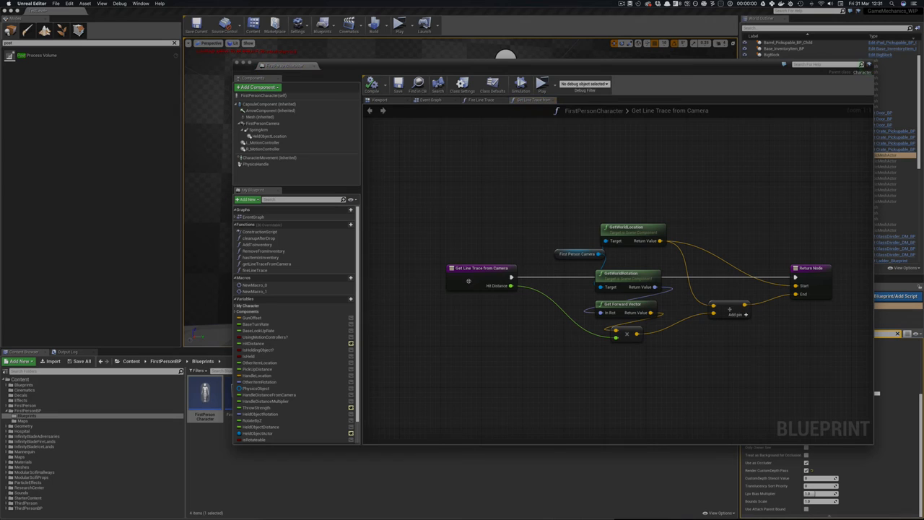
mouse_move(482, 101)
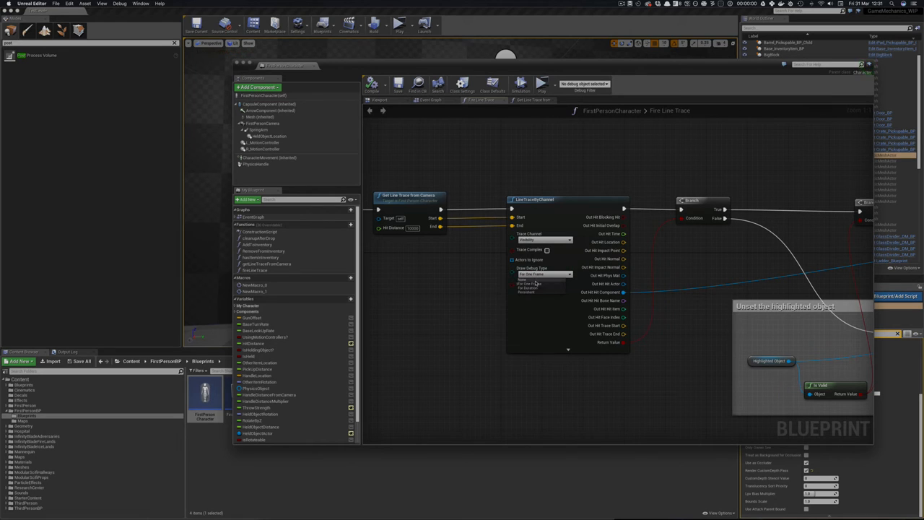
Open the Fire Line Trace function and reveal its highlight-handling Branch nodes beside the viewport.
click(532, 274)
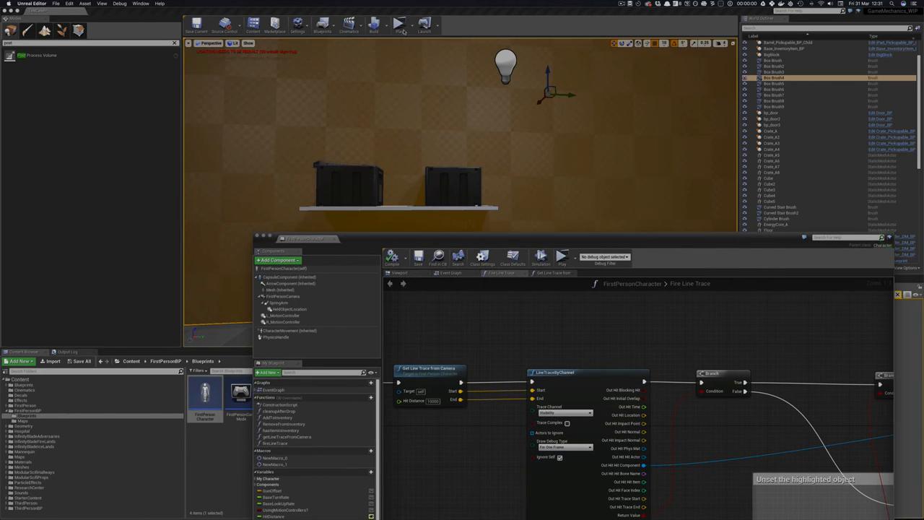
click(399, 26)
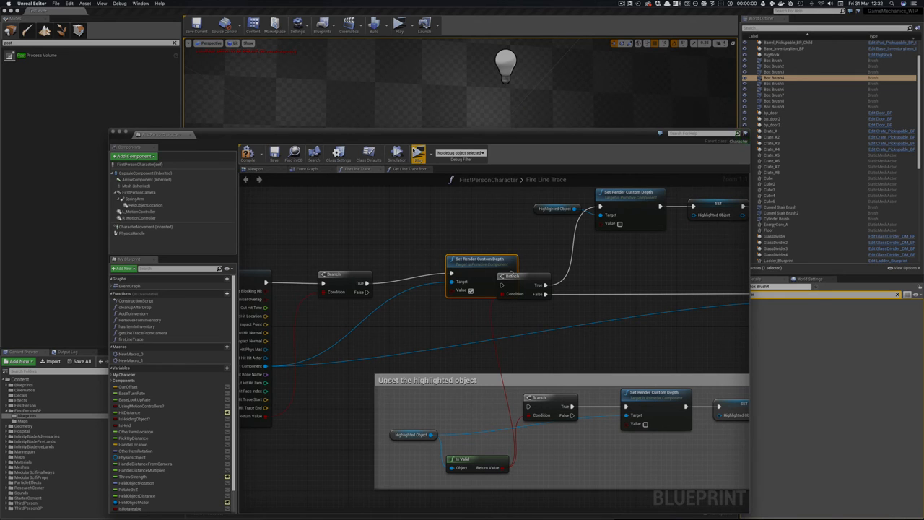
Rewire Fire Line Trace to set Highlighted Object before custom depth, then play to test highlighting.
click(398, 26)
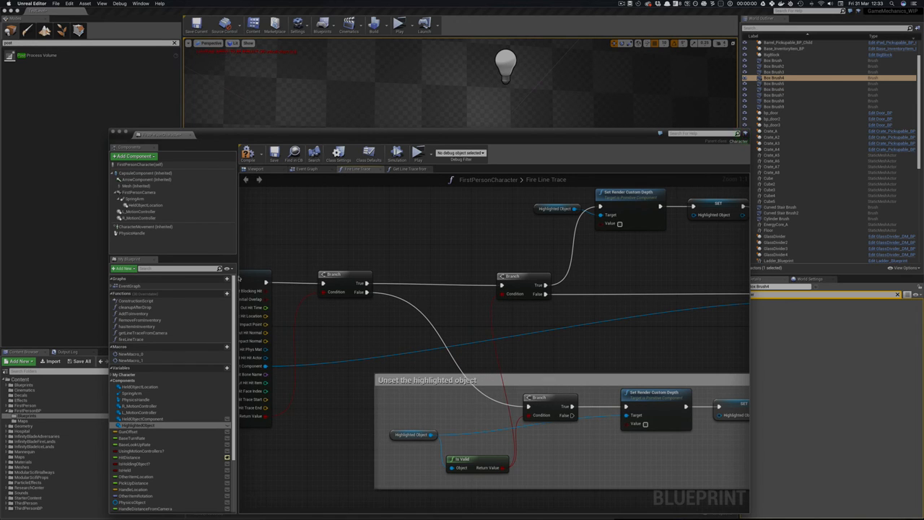
mouse_move(350, 280)
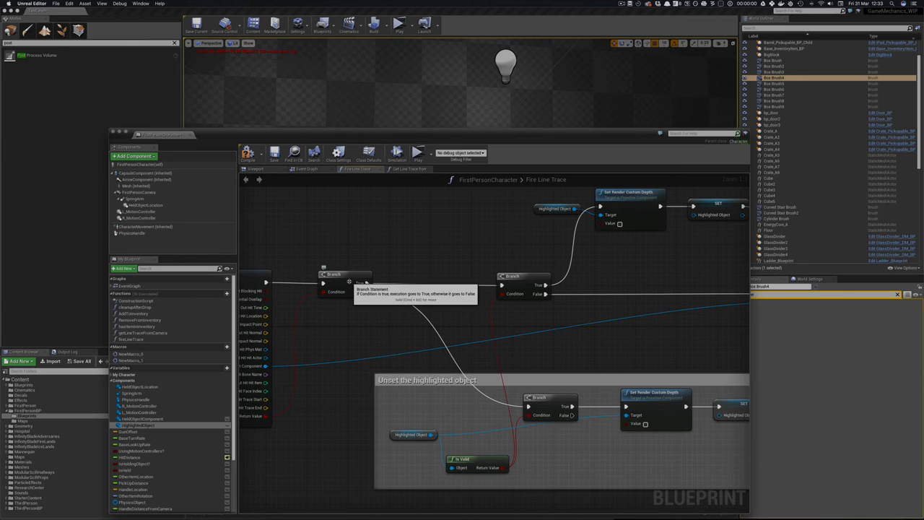
mouse_move(433, 304)
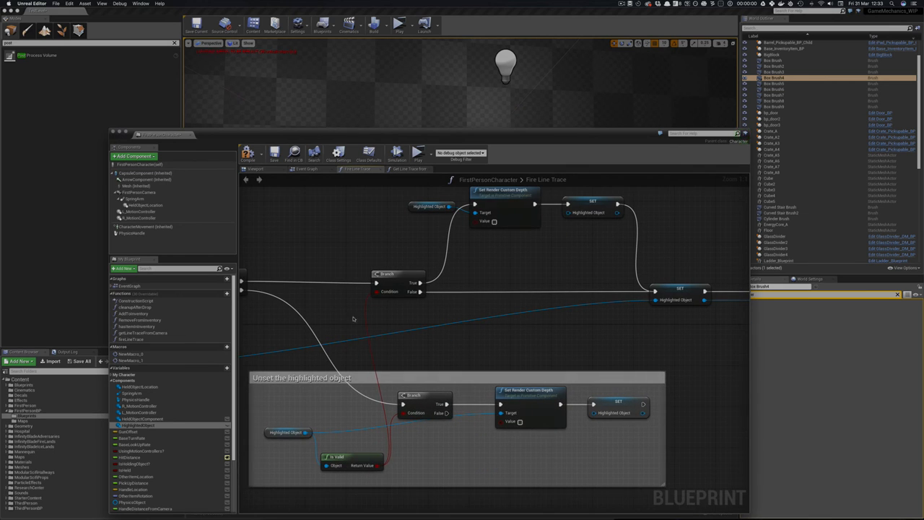
mouse_move(435, 321)
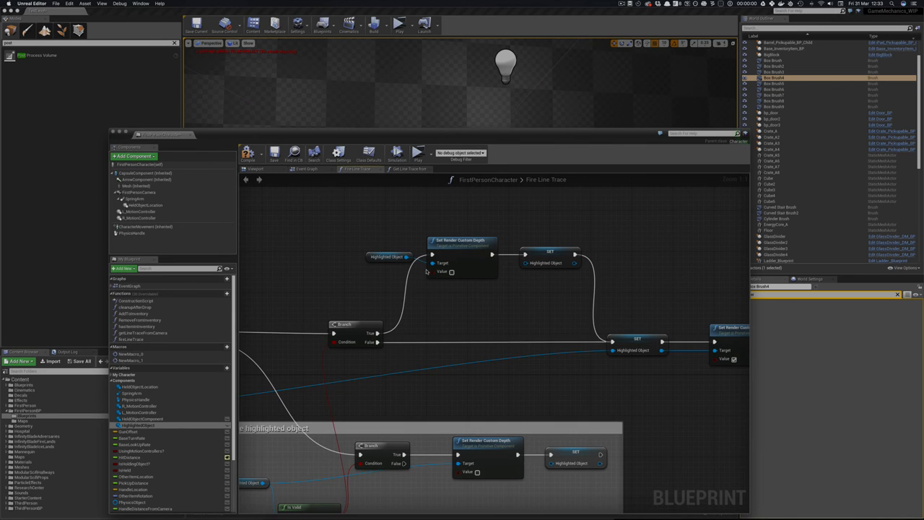
mouse_move(462, 257)
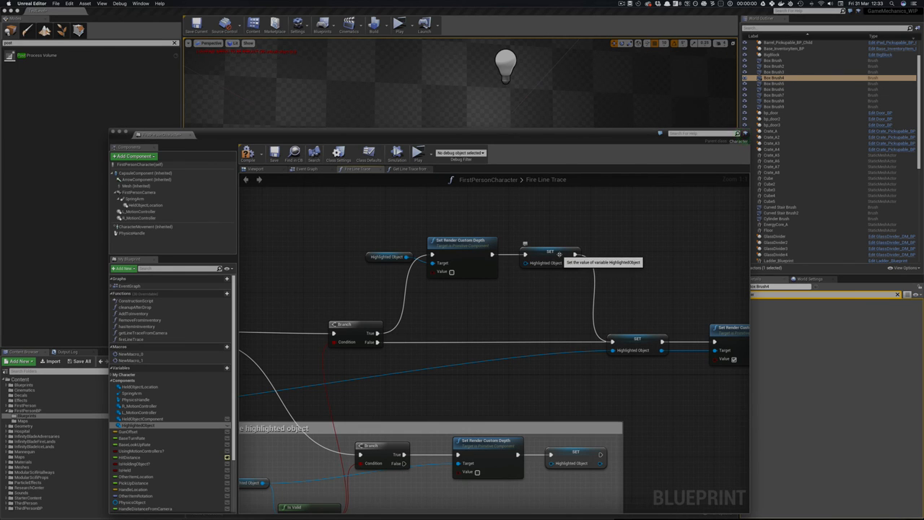
mouse_move(566, 303)
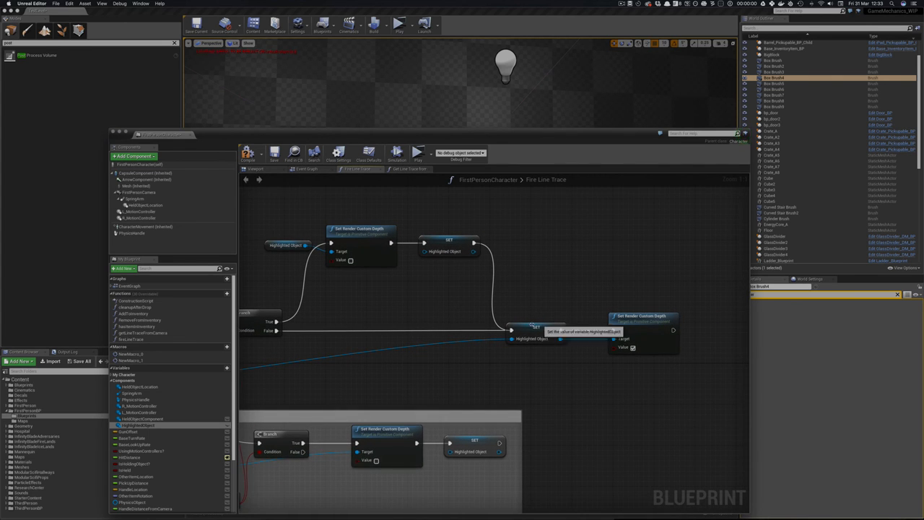
mouse_move(438, 291)
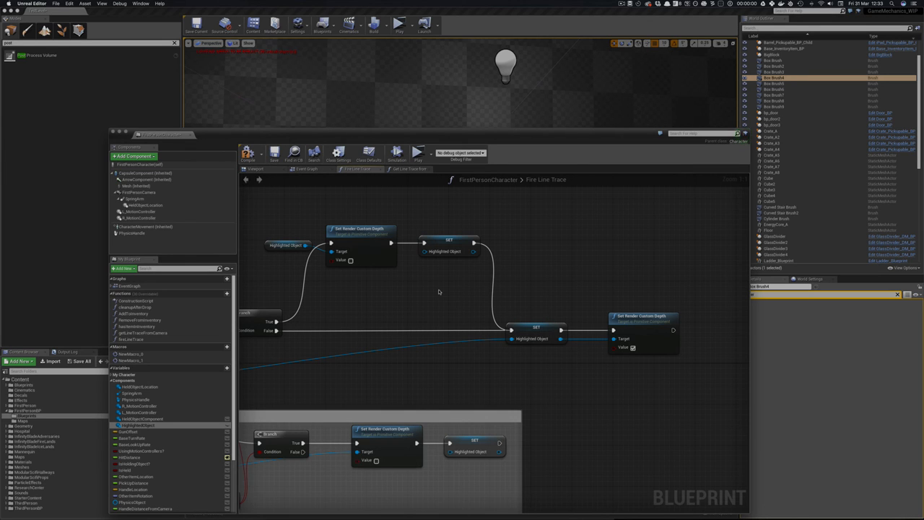
mouse_move(497, 370)
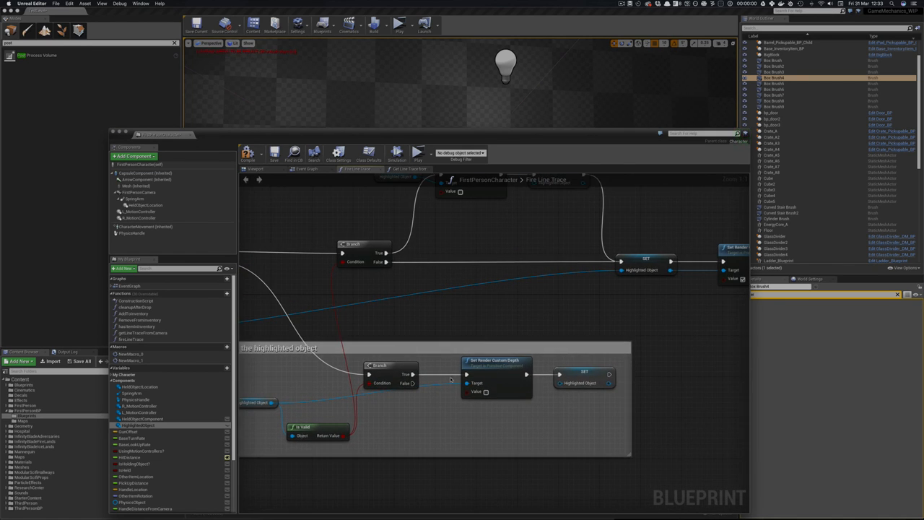
mouse_move(433, 388)
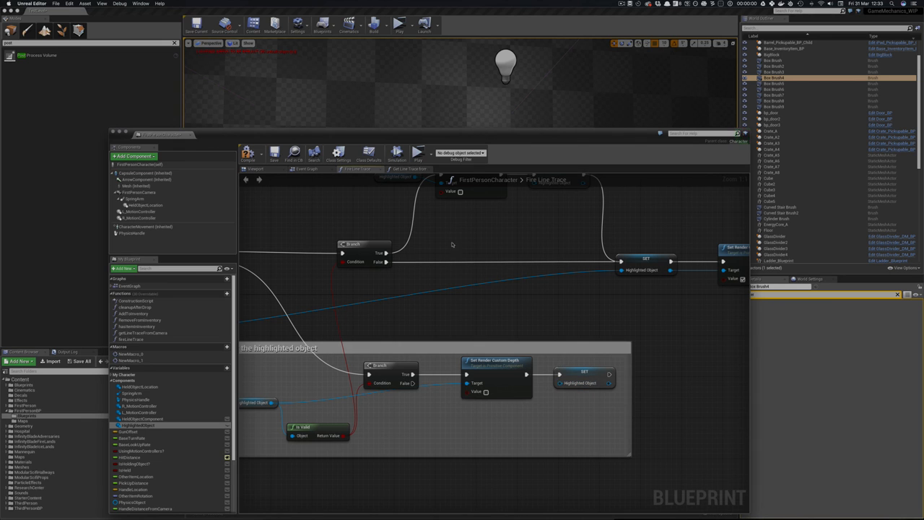
mouse_move(419, 211)
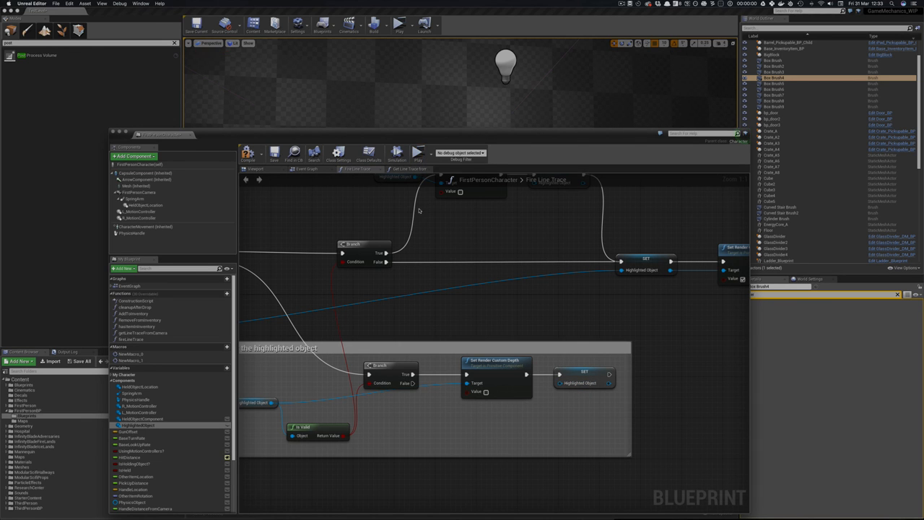
click(399, 23)
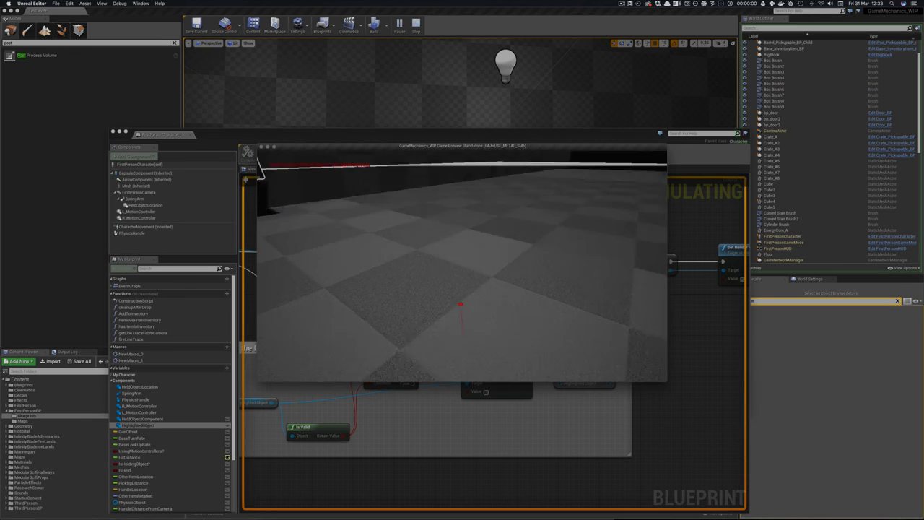